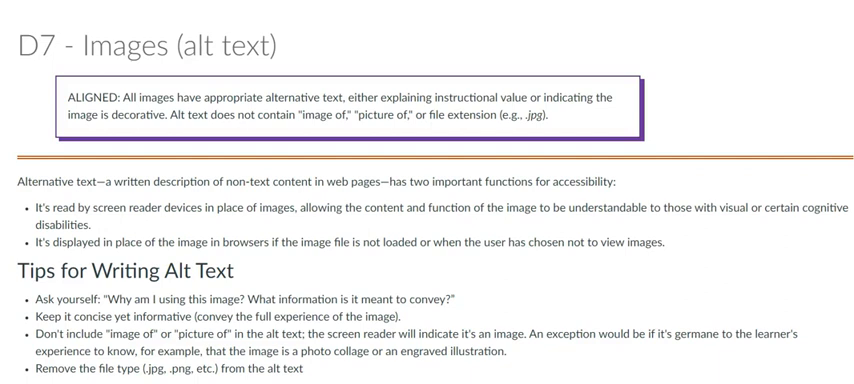
- Scroll the D7 alt text guide down to the Not Good versus Good example
{"action": "scroll", "scroll_direction": "down", "scroll_amount": 3}
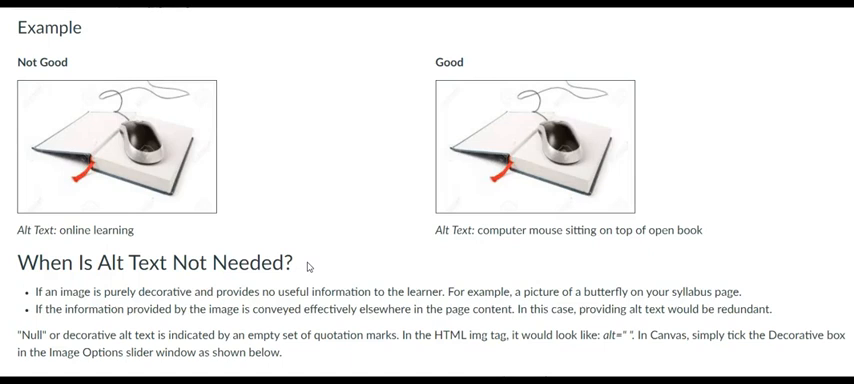
{"action": "scroll", "scroll_direction": "down", "scroll_amount": 3}
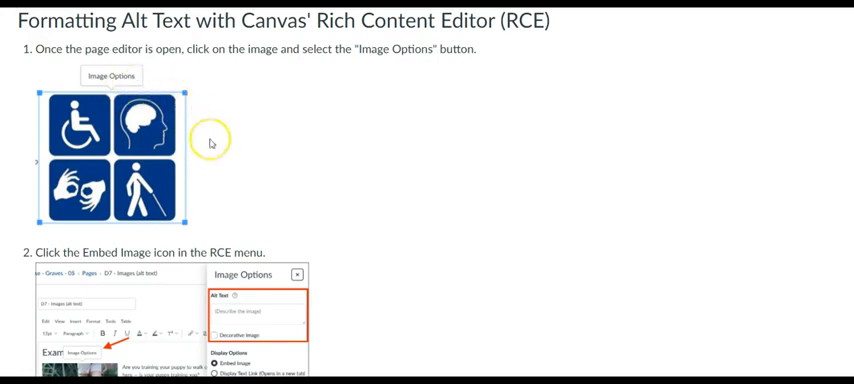
{"action": "mouse_move", "coordinate": [169, 114]}
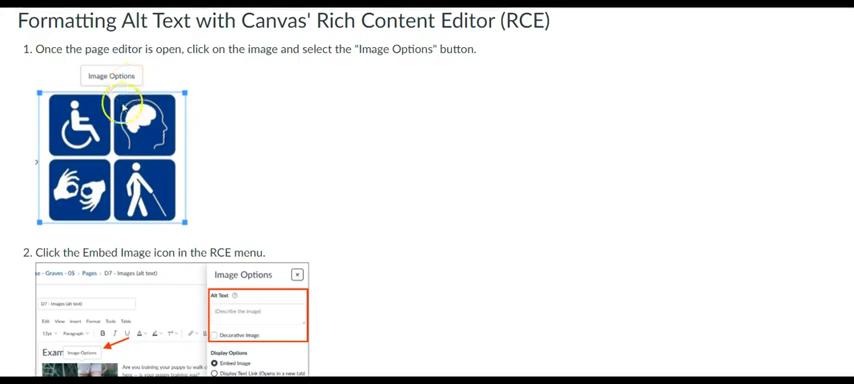
- Scroll through the RCE image-options steps to reach the Week 1 - Overview & Tasks page
{"action": "scroll", "scroll_direction": "down", "scroll_amount": 3}
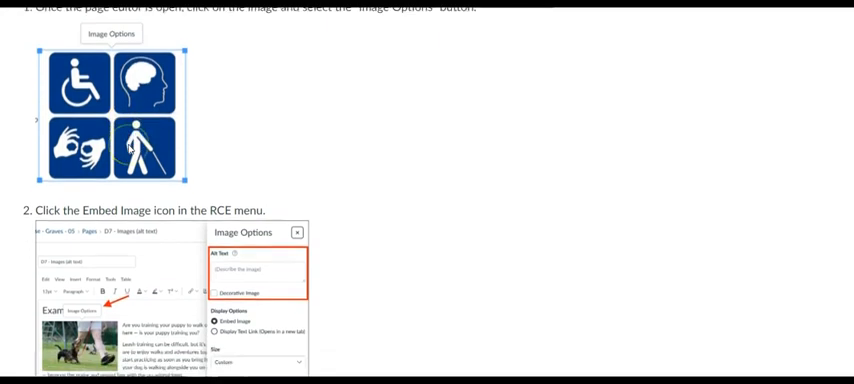
{"action": "scroll", "scroll_direction": "down", "scroll_amount": 3}
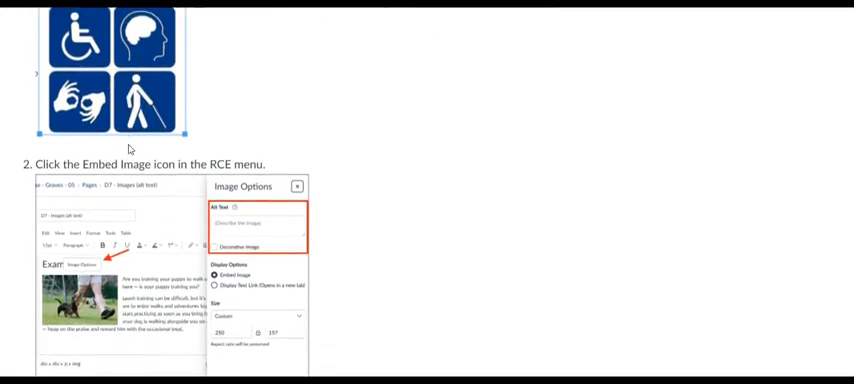
{"action": "scroll", "scroll_direction": "down", "scroll_amount": 3}
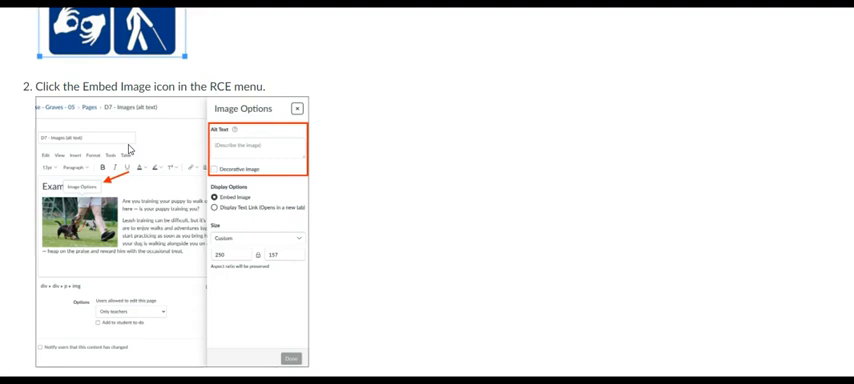
{"action": "scroll", "scroll_direction": "down", "scroll_amount": 3}
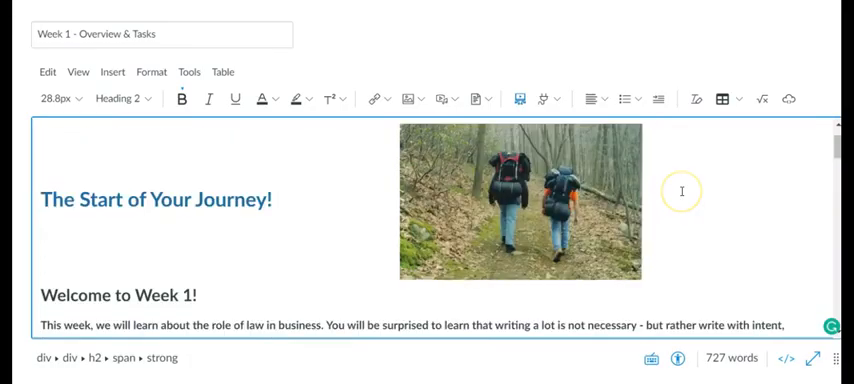
{"action": "mouse_move", "coordinate": [515, 197]}
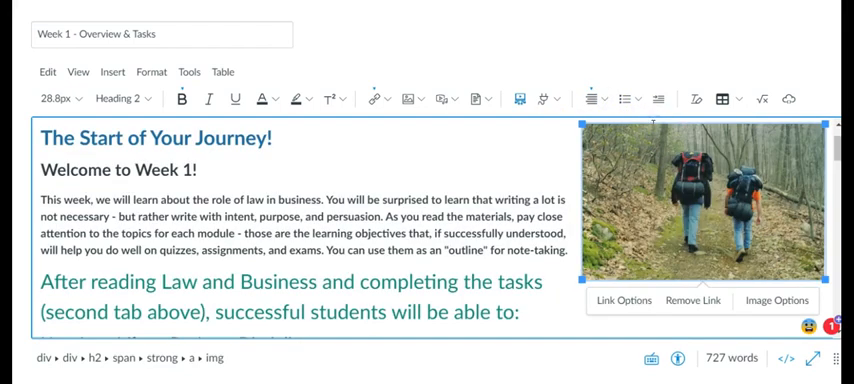
- Select the hiking photo and open its Image Options tray to view the alt text
{"action": "left_click", "coordinate": [779, 300]}
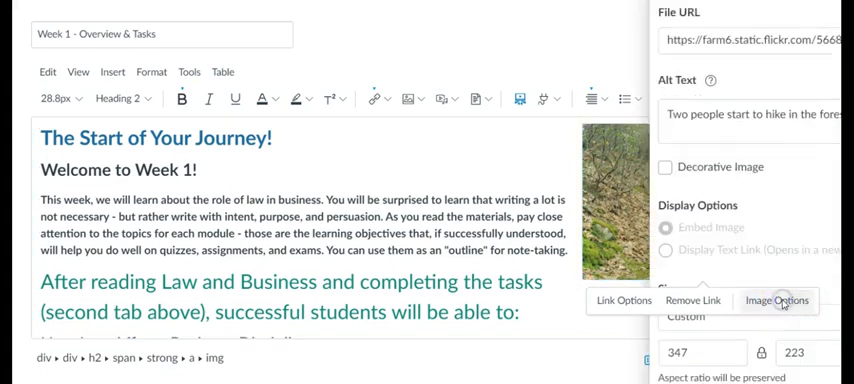
{"action": "left_click", "coordinate": [703, 352]}
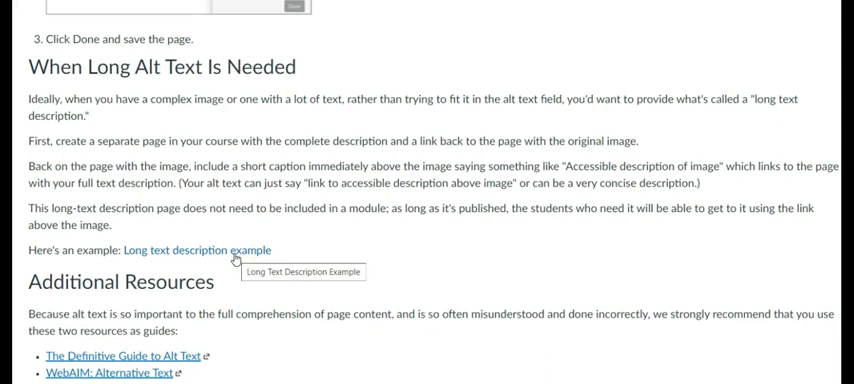
- Follow the 'Long text description example' link from the alt text guide
{"action": "double_click", "coordinate": [195, 250]}
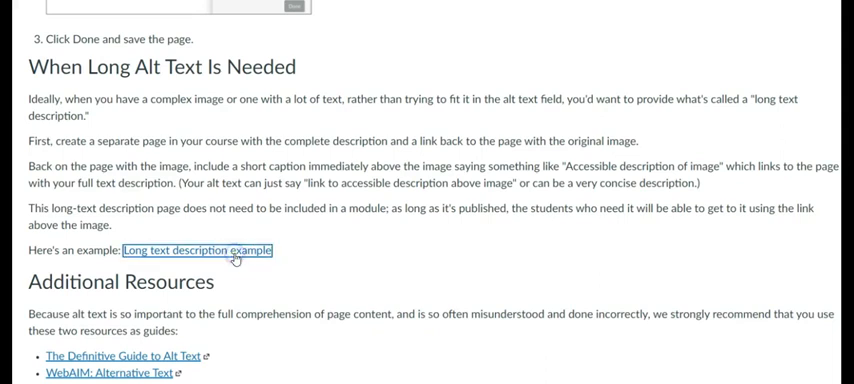
{"action": "left_click", "coordinate": [197, 250]}
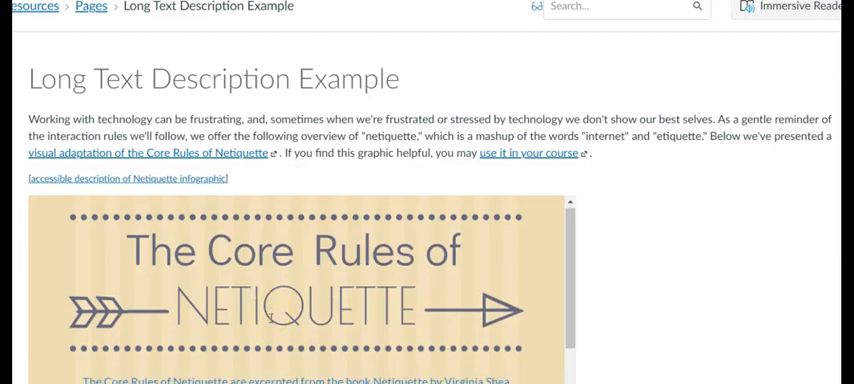
- Scroll the Core Rules of Netiquette infographic past its title into rule #2
{"action": "scroll", "scroll_direction": "down", "scroll_amount": 3}
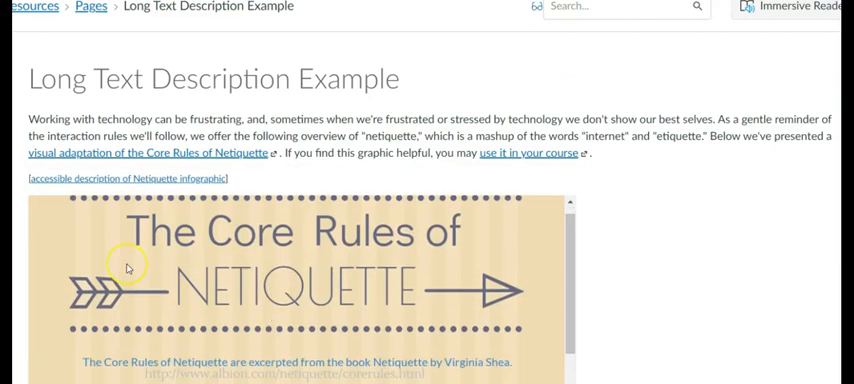
{"action": "scroll", "scroll_direction": "down", "scroll_amount": 3}
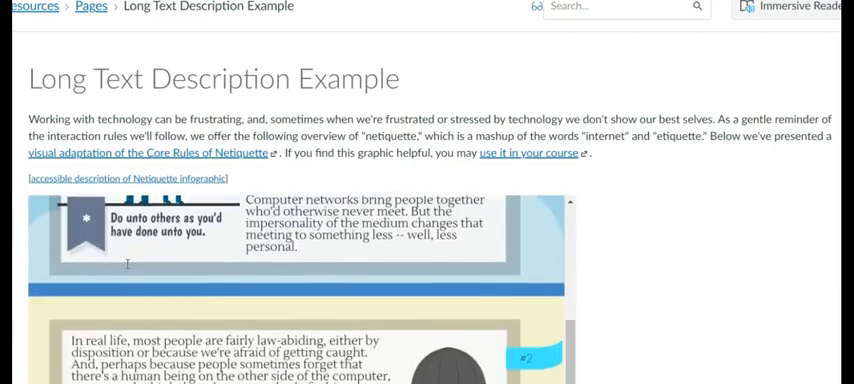
{"action": "scroll", "scroll_direction": "down", "scroll_amount": 3}
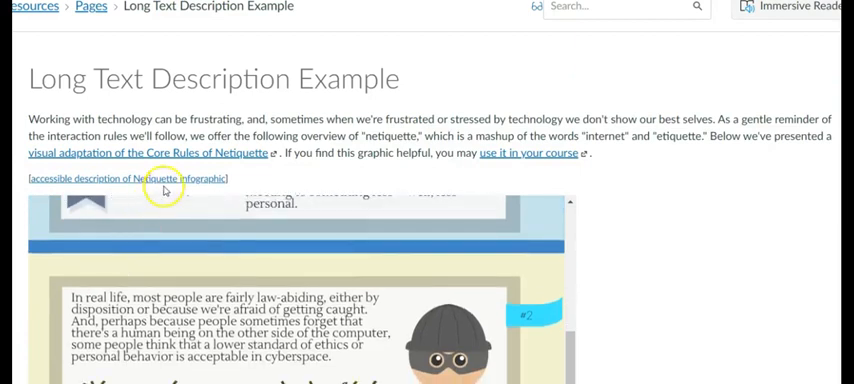